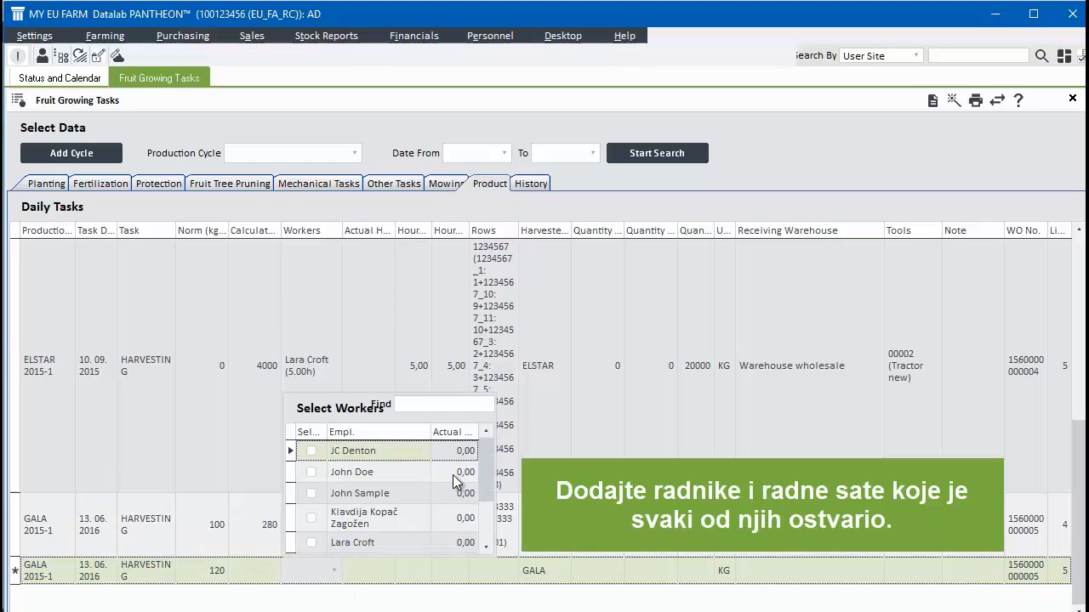
Step: Enter 4 actual hours for the second worker on the GALA harvesting task
{"action": "left_click", "coordinate": [312, 472]}
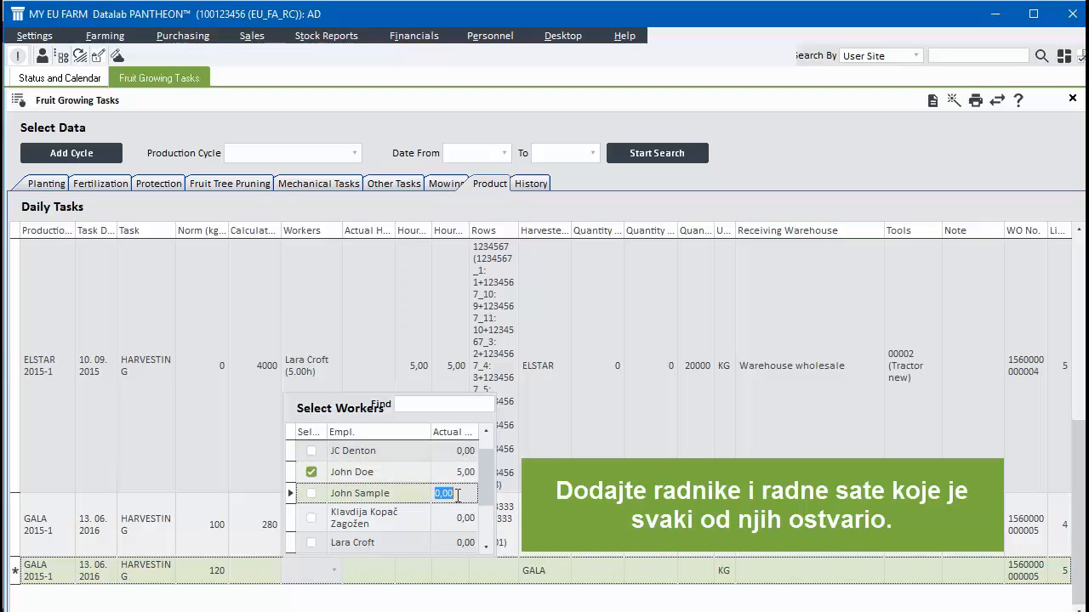
{"action": "type", "text": "4"}
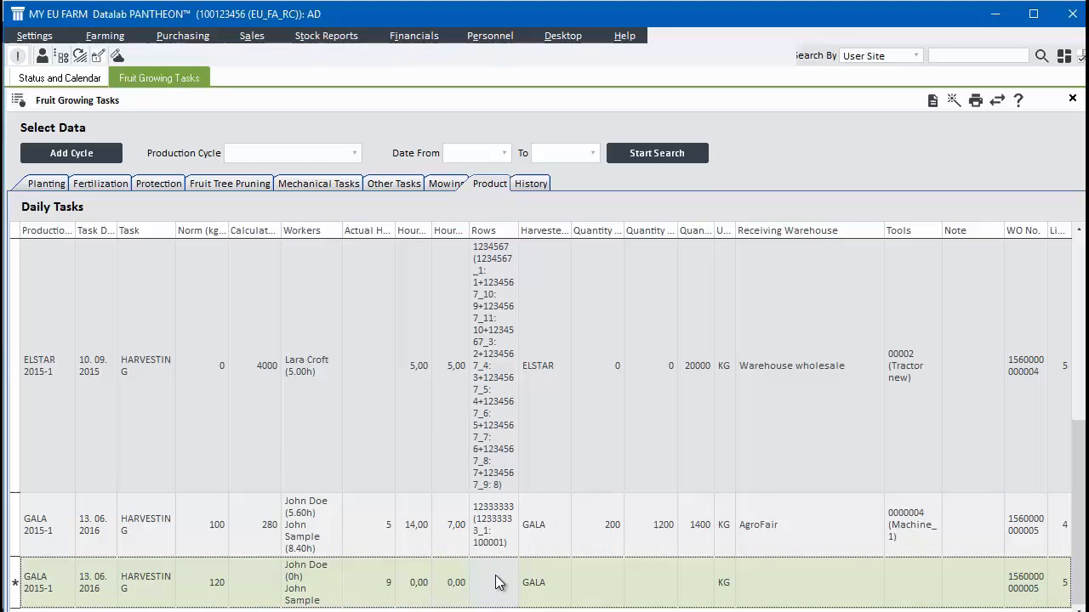
{"action": "left_click", "coordinate": [497, 583]}
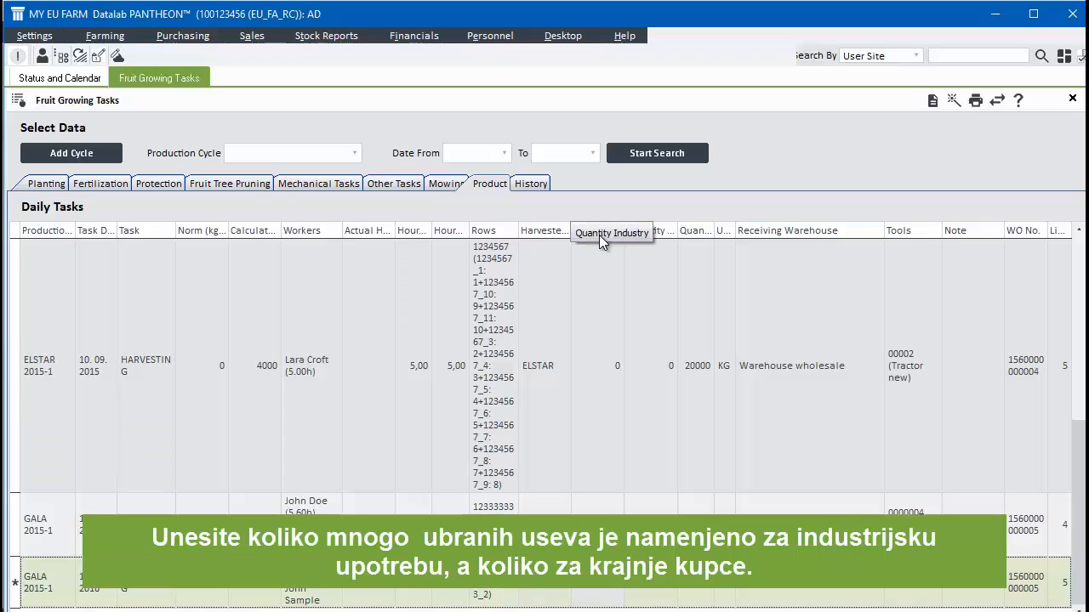
{"action": "mouse_move", "coordinate": [637, 233]}
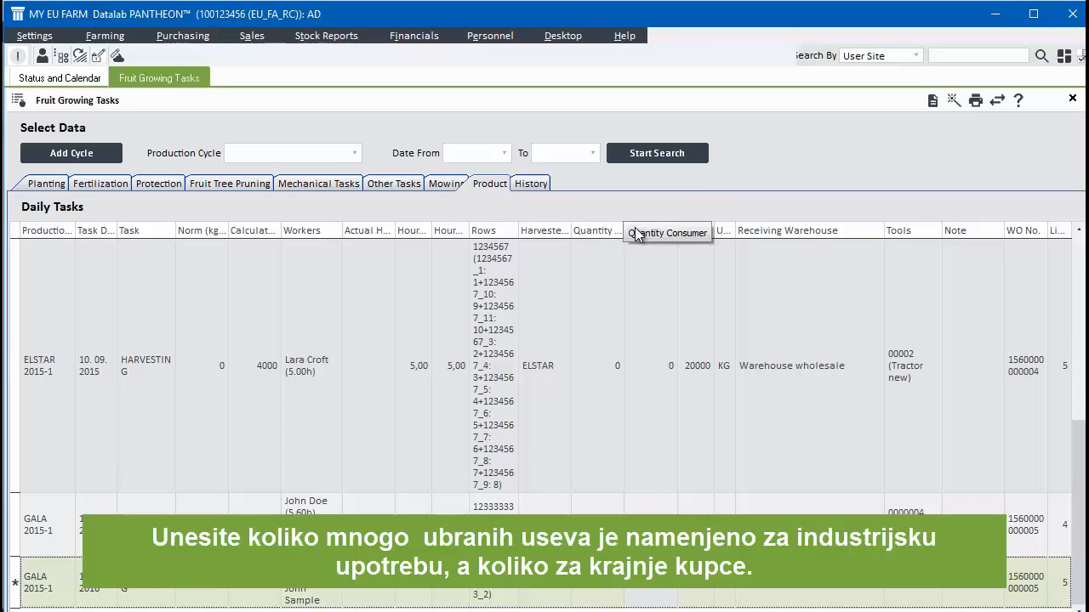